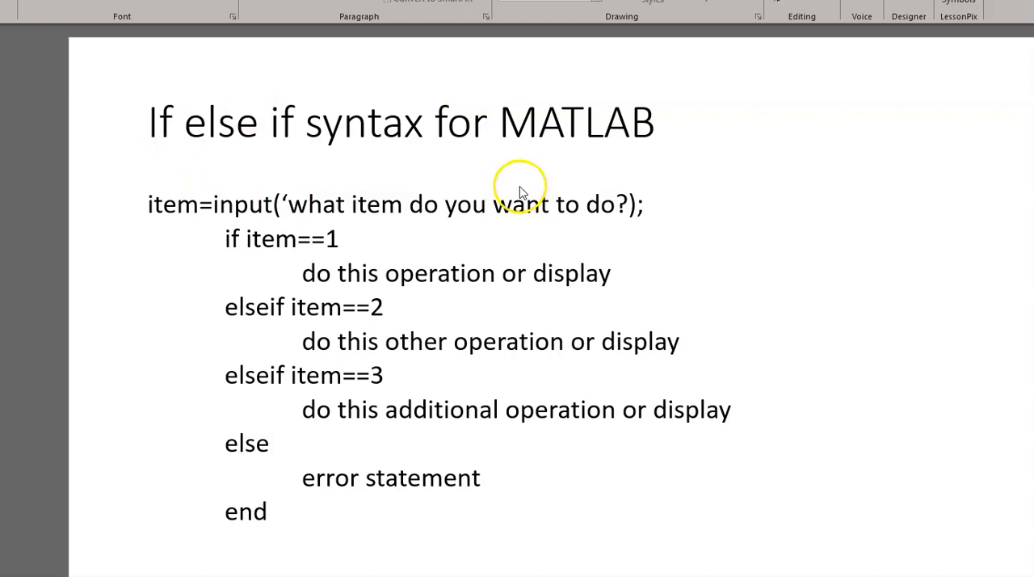
pyautogui.moveTo(192, 136)
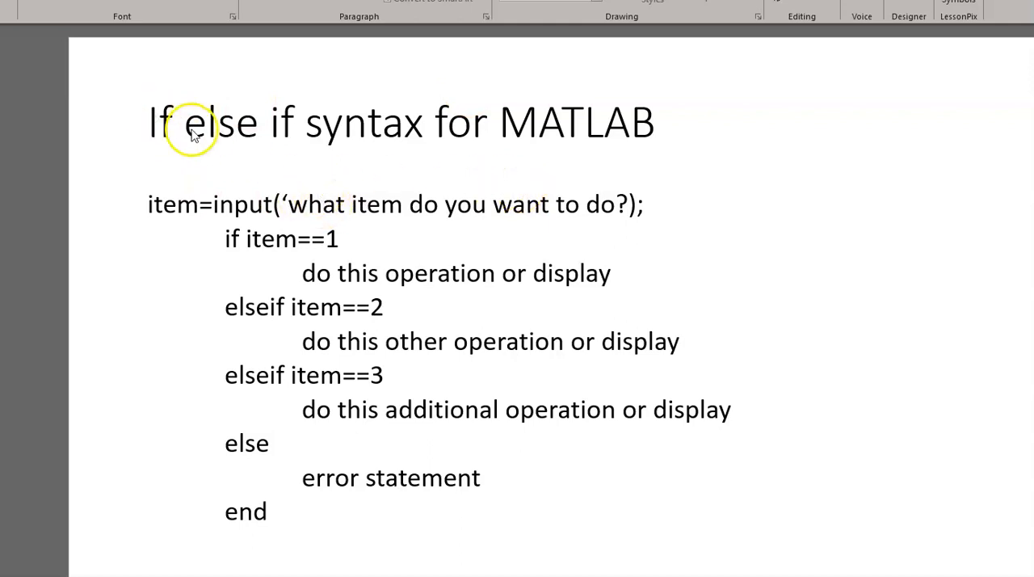
pyautogui.moveTo(585, 112)
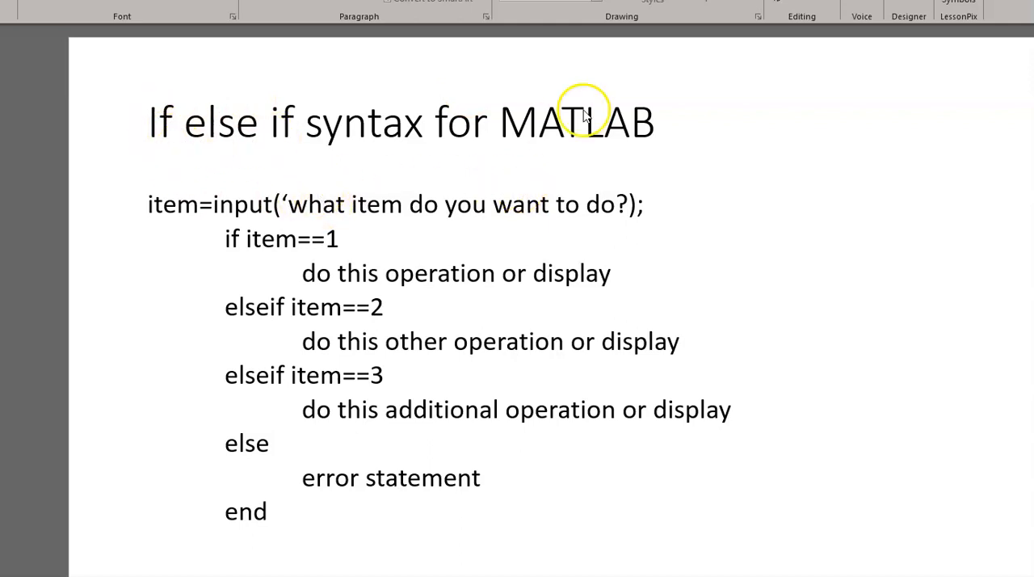
pyautogui.moveTo(675, 369)
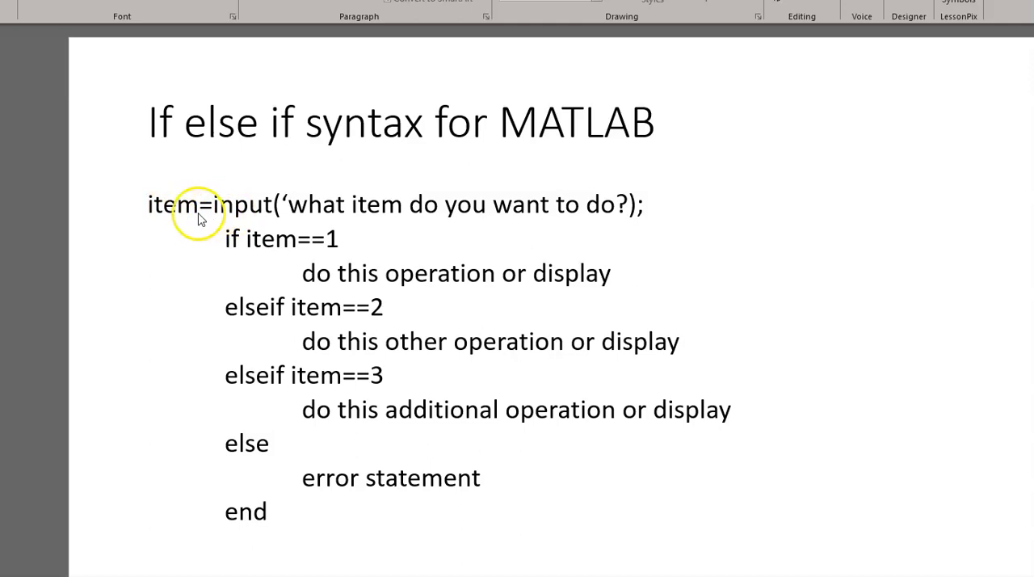
pyautogui.moveTo(589, 198)
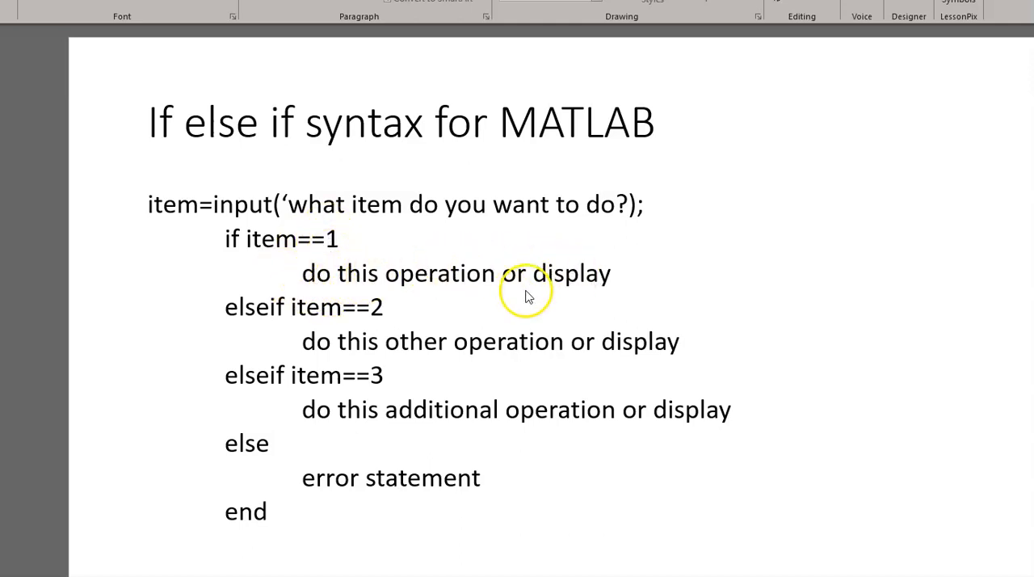
pyautogui.moveTo(541, 271)
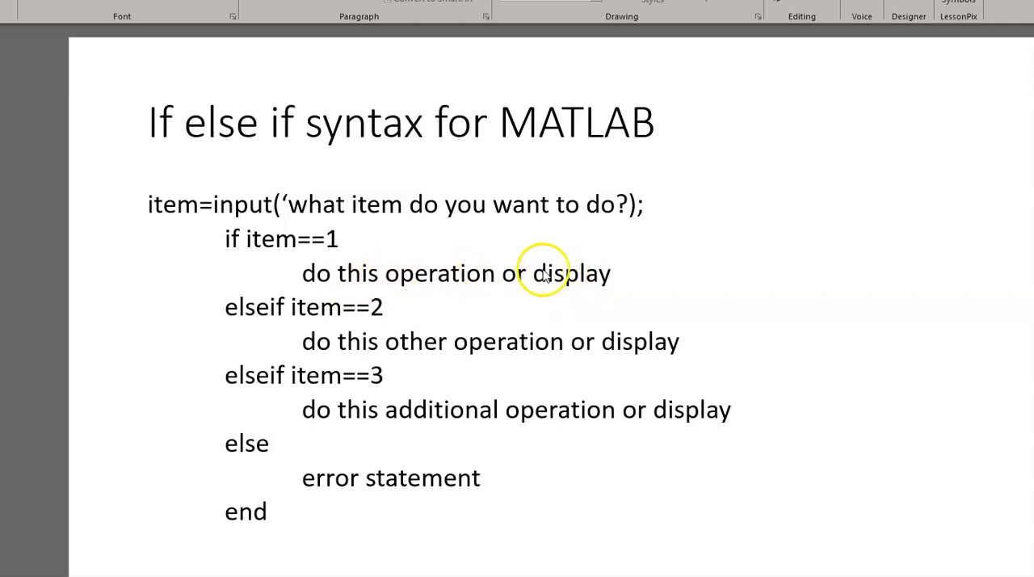
pyautogui.moveTo(299, 315)
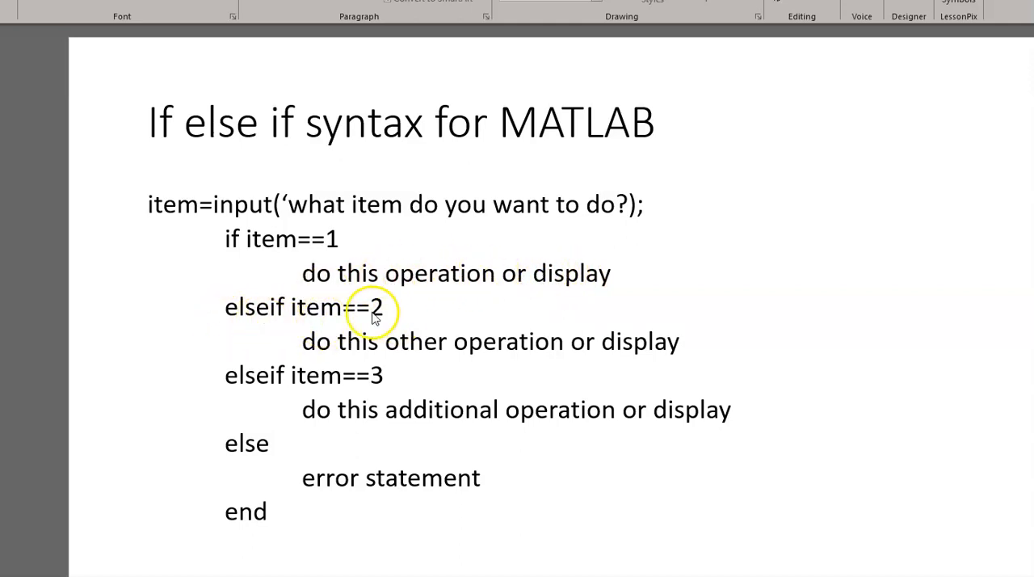
pyautogui.moveTo(315, 341)
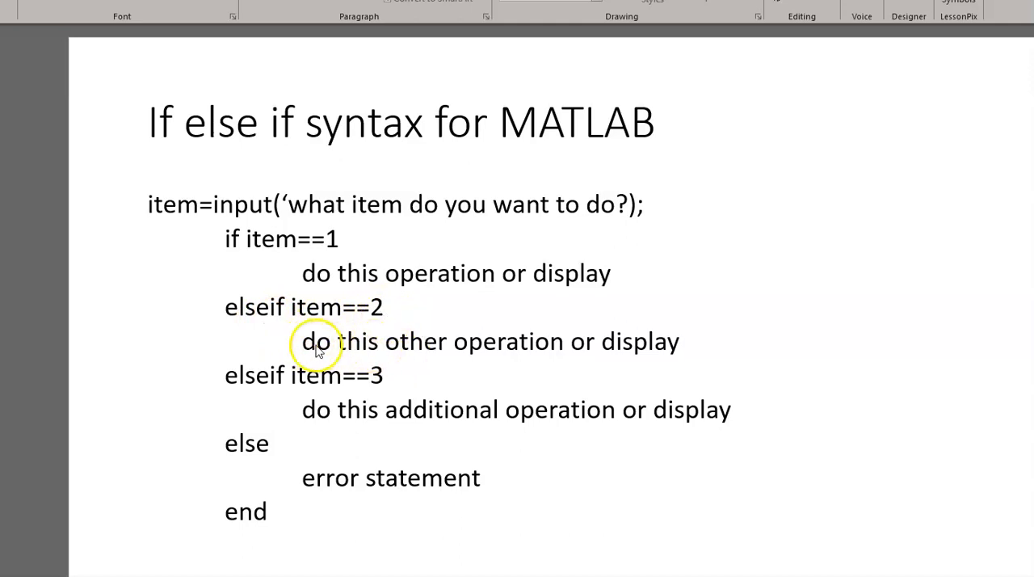
pyautogui.moveTo(659, 354)
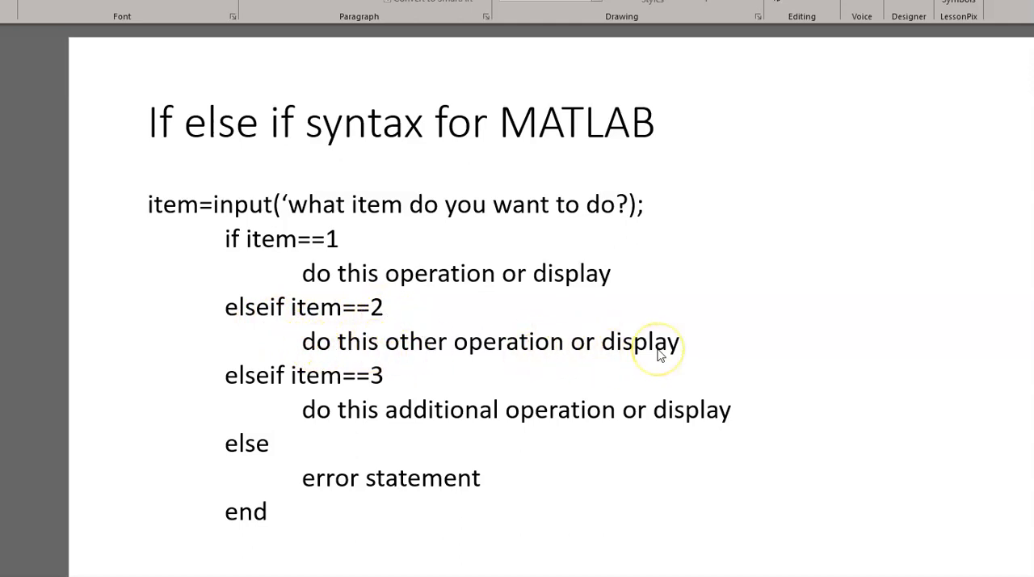
pyautogui.moveTo(384, 379)
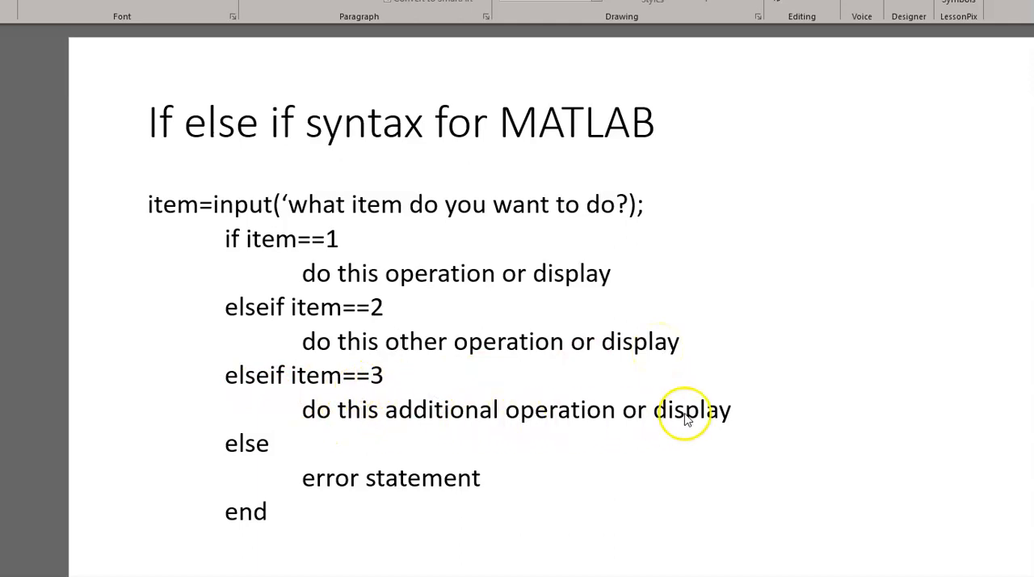
pyautogui.moveTo(275, 384)
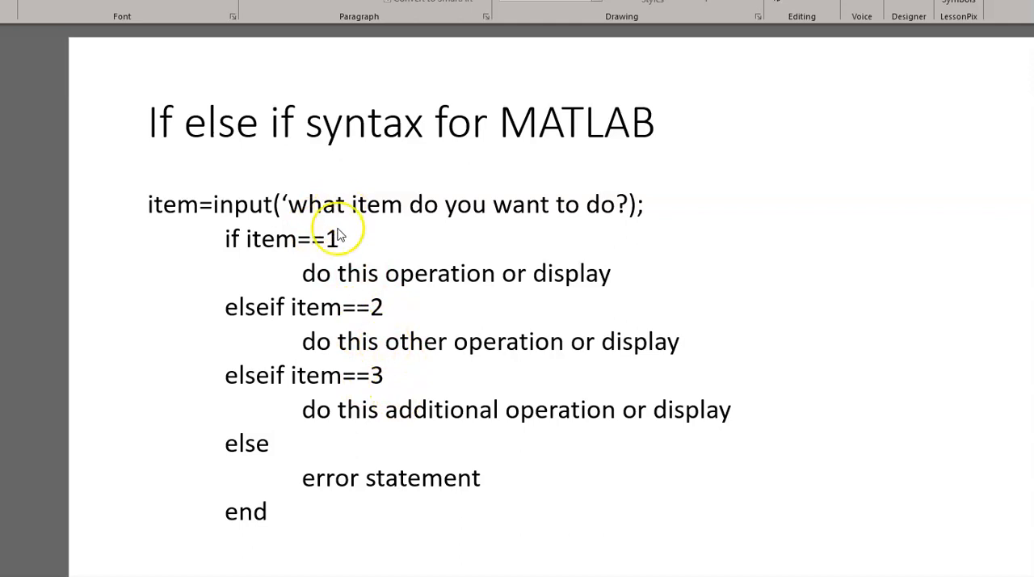
pyautogui.moveTo(379, 374)
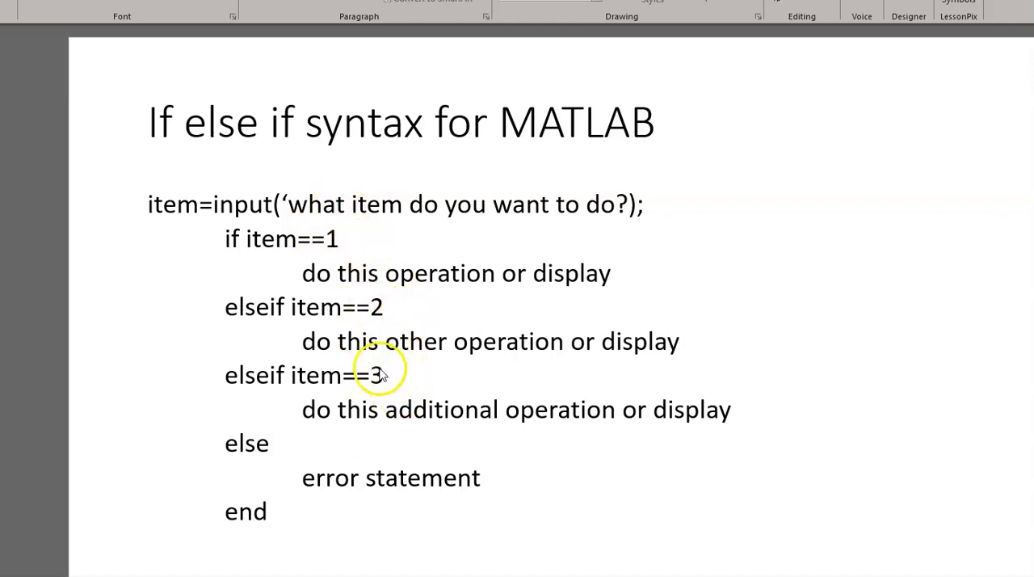
pyautogui.moveTo(321, 497)
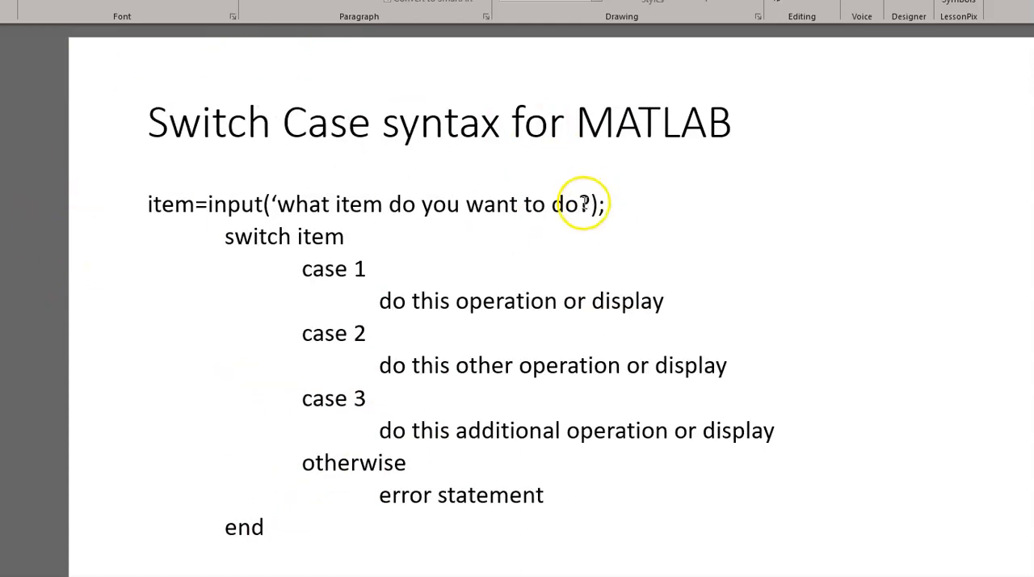
pyautogui.moveTo(404, 193)
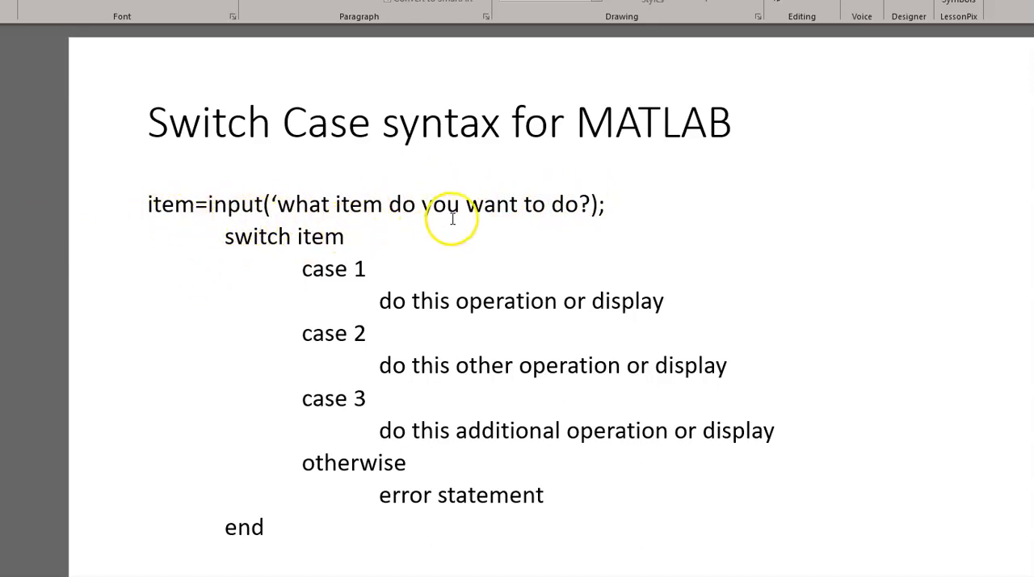
pyautogui.moveTo(239, 251)
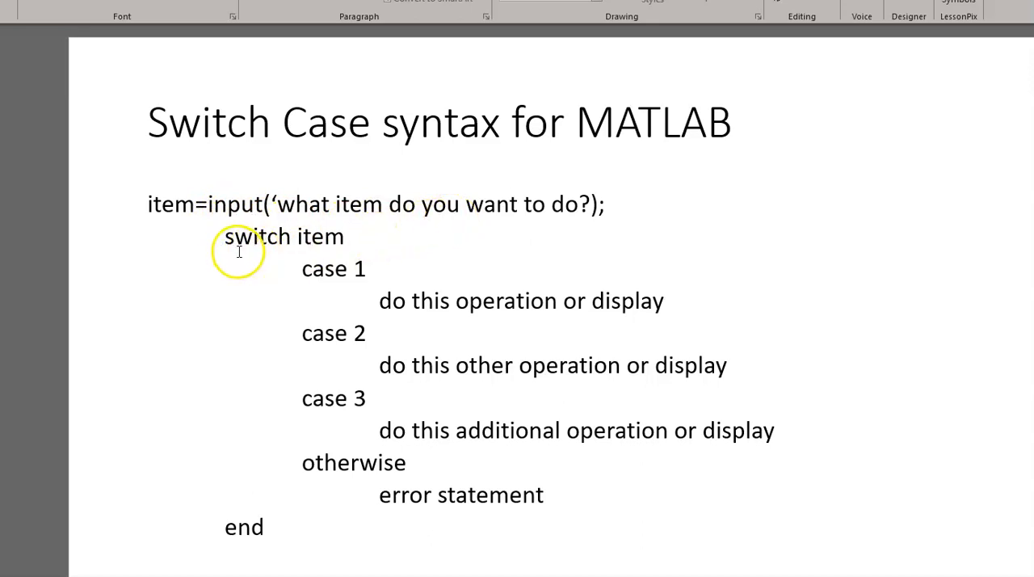
pyautogui.moveTo(400, 256)
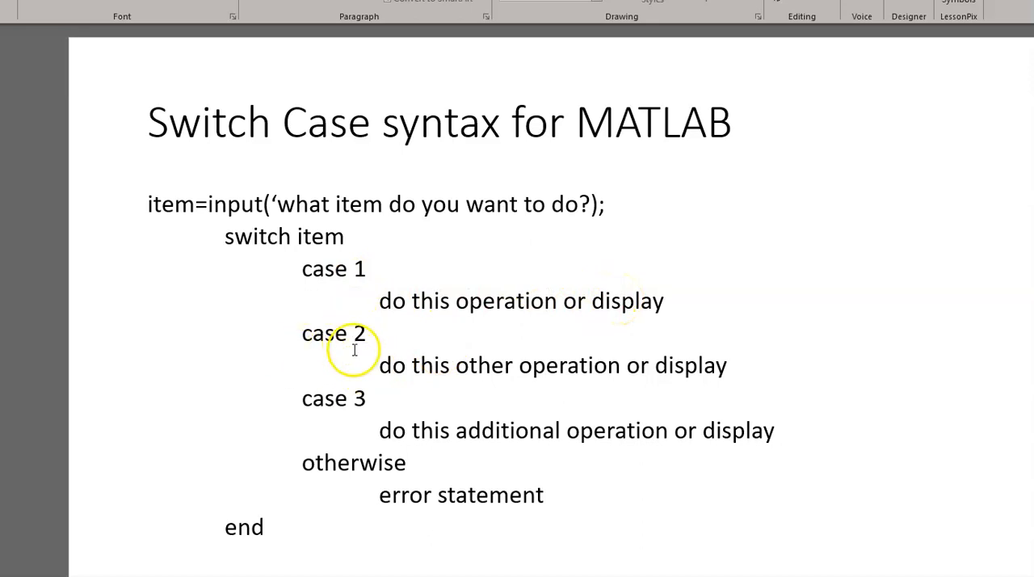
pyautogui.moveTo(691, 381)
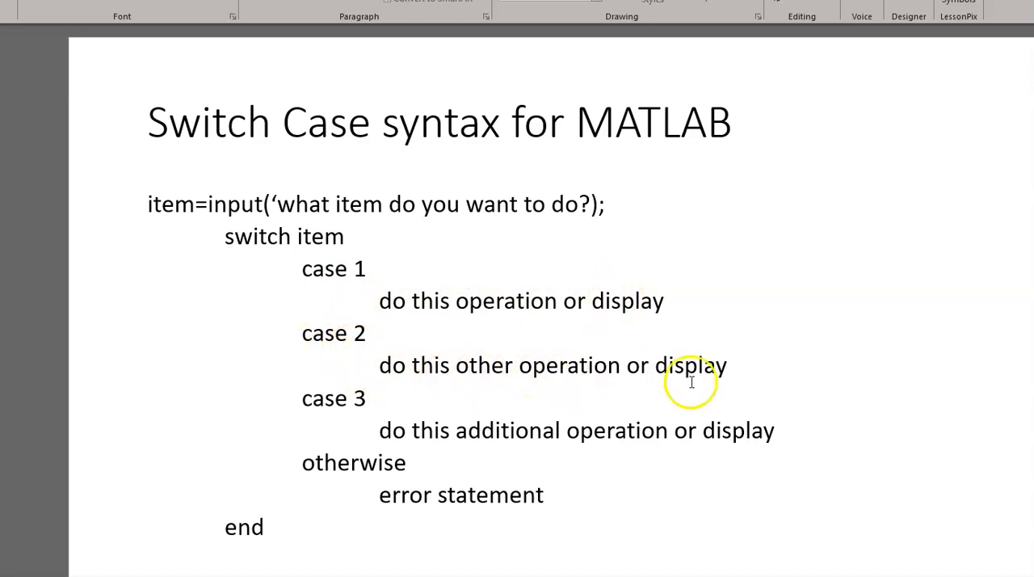
pyautogui.moveTo(396, 444)
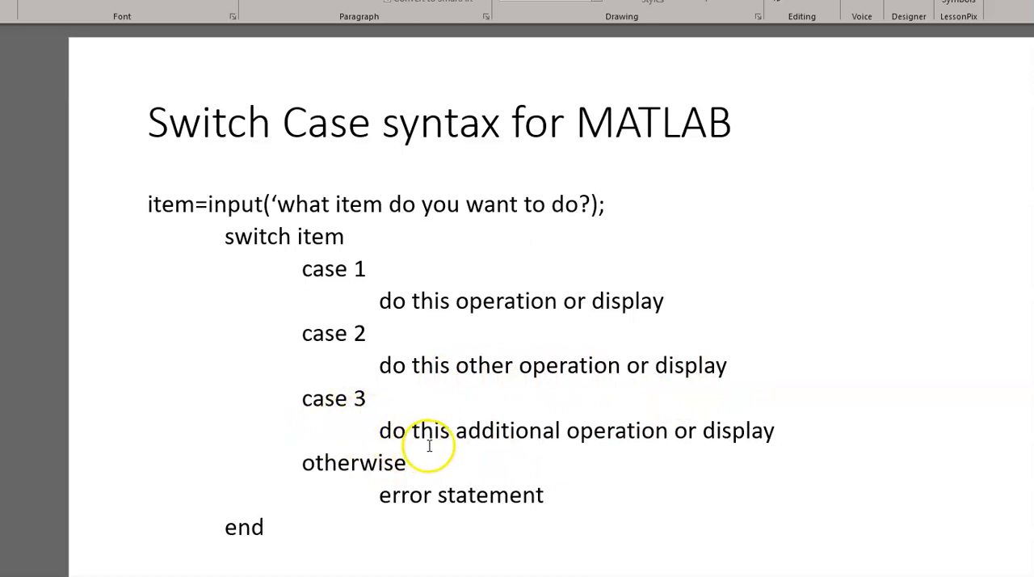
pyautogui.moveTo(741, 436)
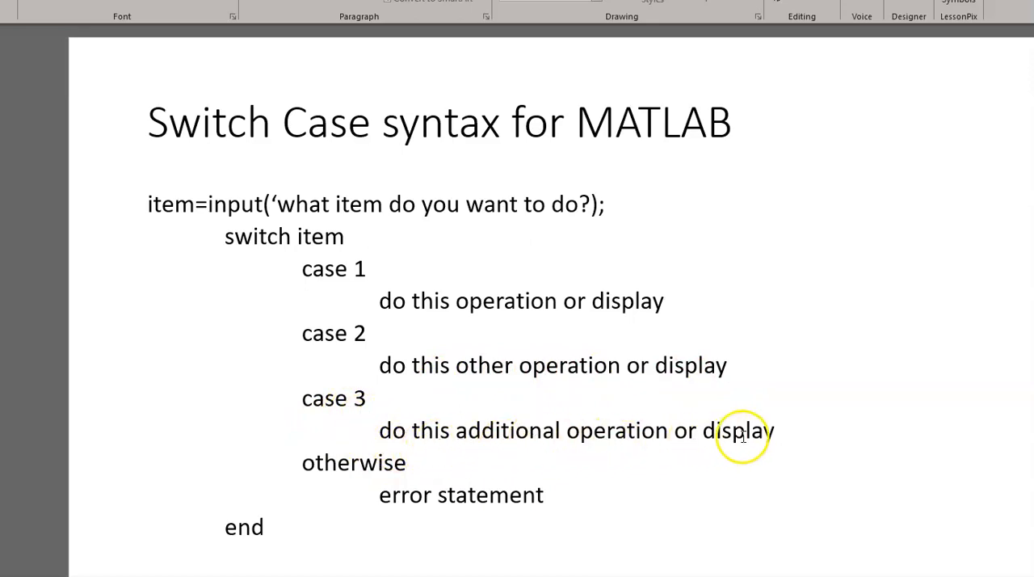
pyautogui.moveTo(362, 408)
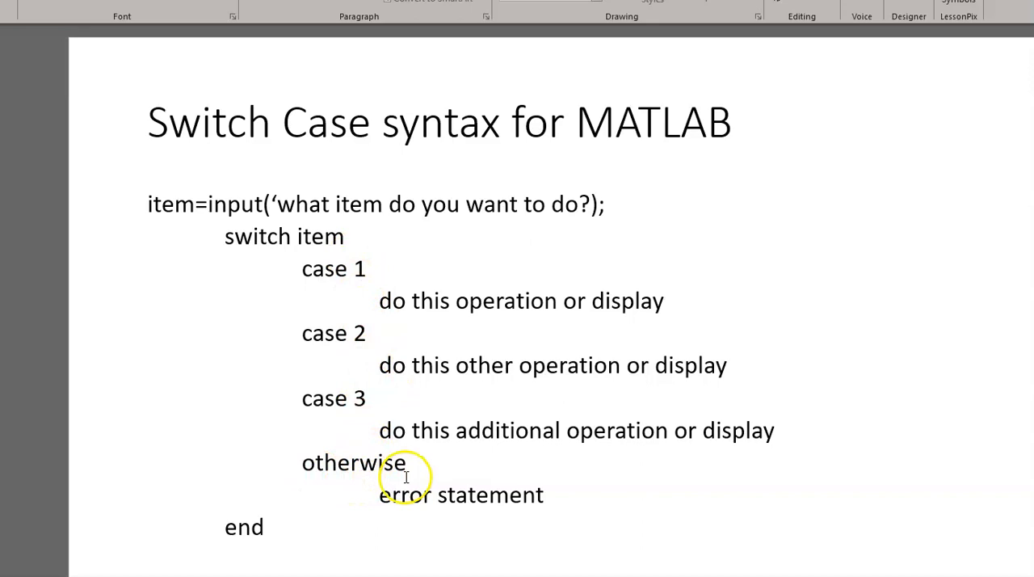
pyautogui.moveTo(510, 510)
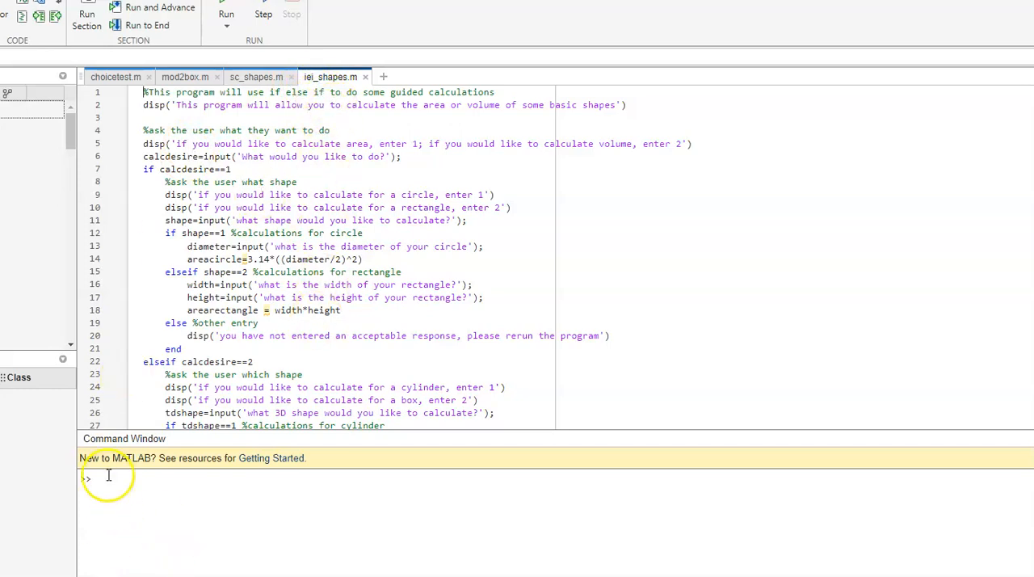
# Run iei_shapes, choose the rectangle area option, and enter width 10 and height 4
pyautogui.click(105, 476)
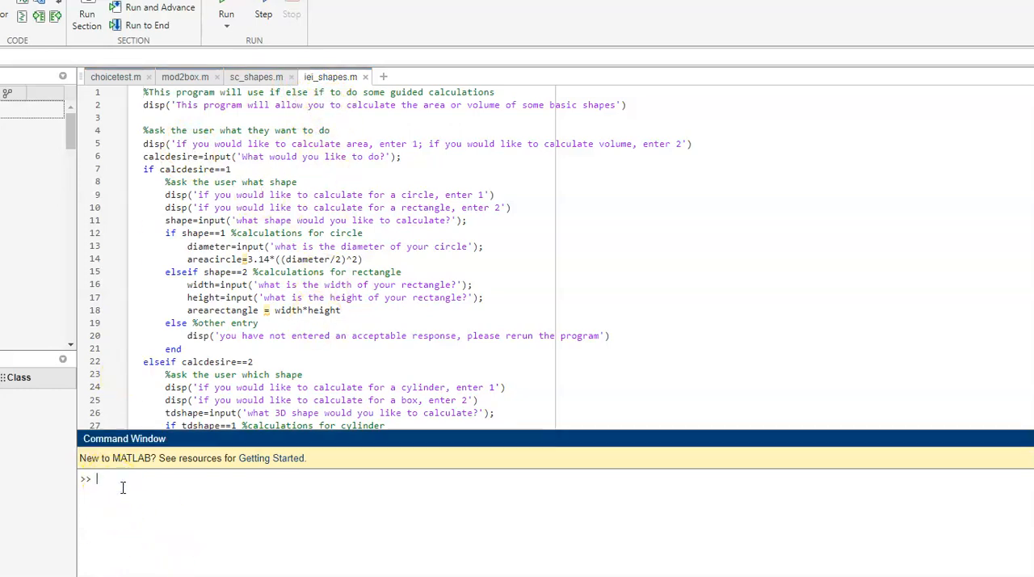
pyautogui.write('iei_shapes')
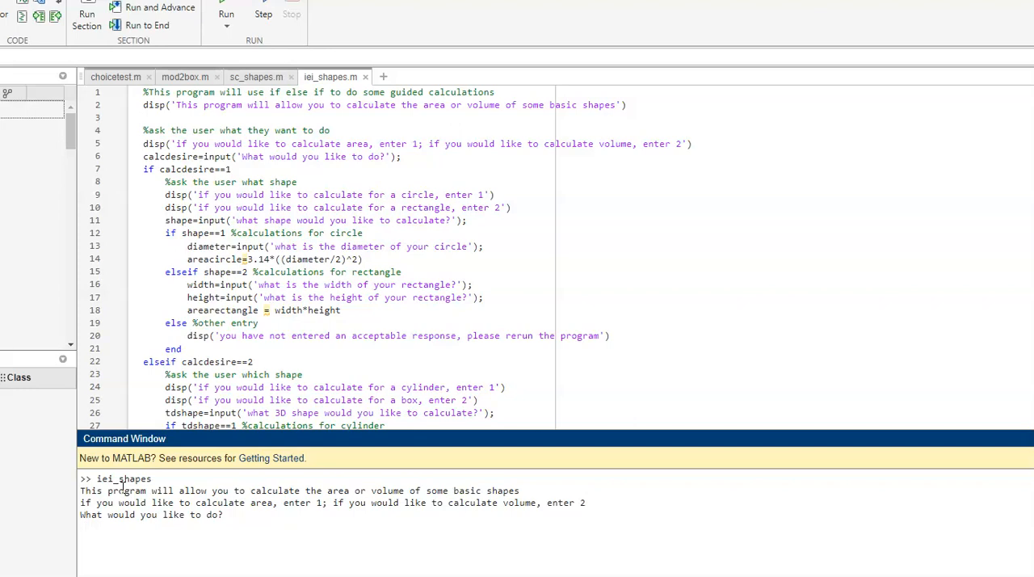
pyautogui.write('1')
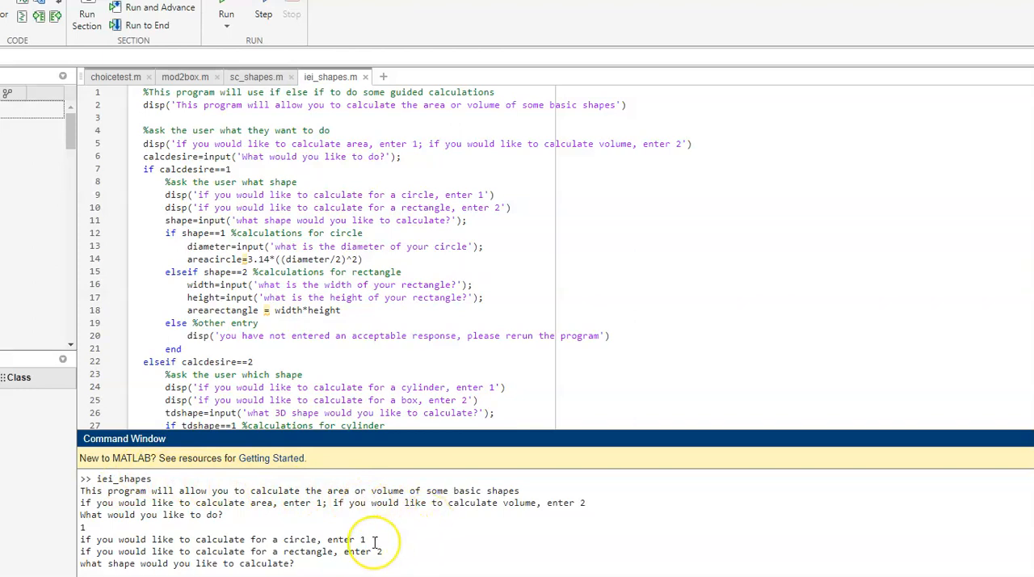
pyautogui.write('2')
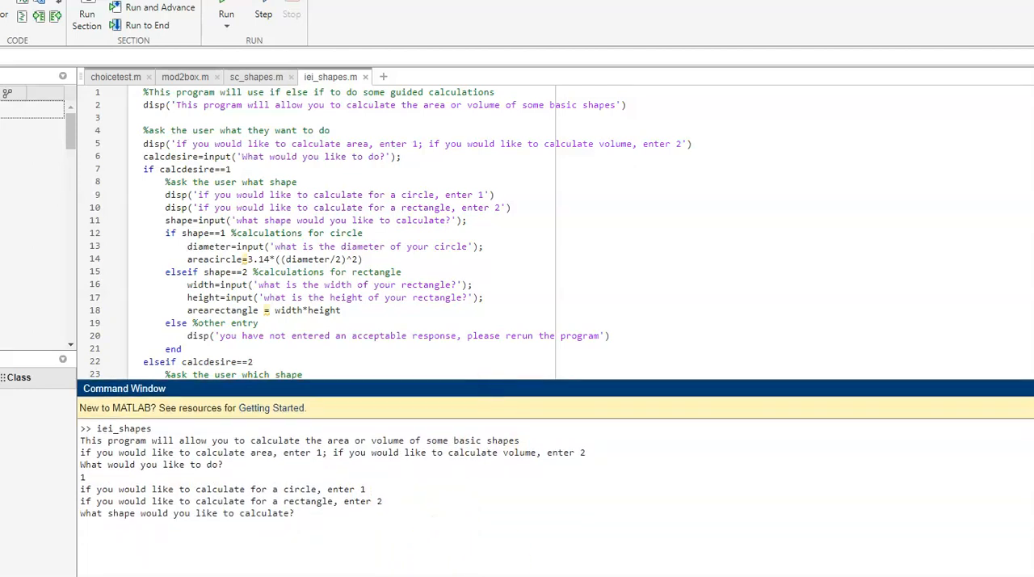
pyautogui.write('2')
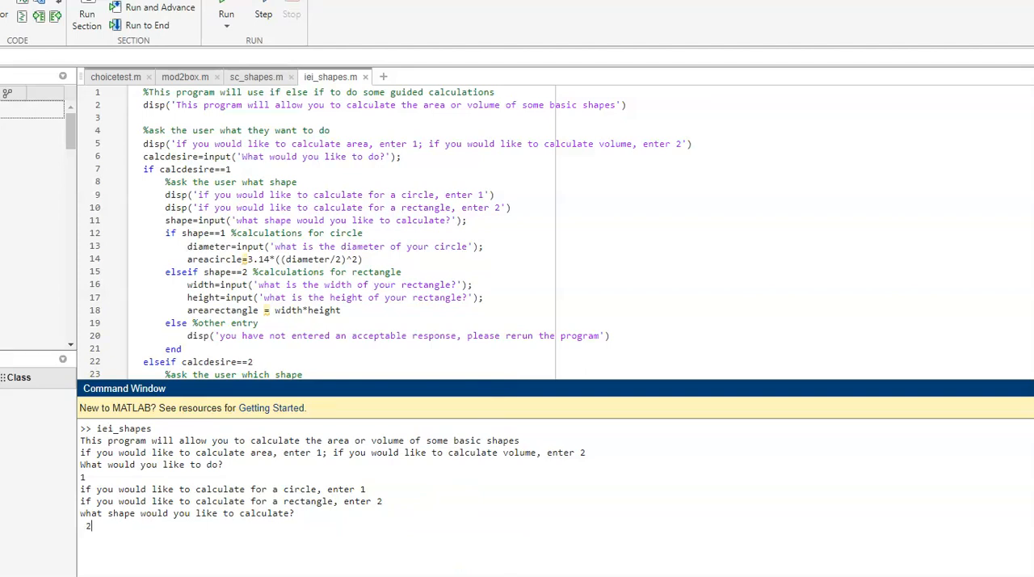
pyautogui.press('enter')
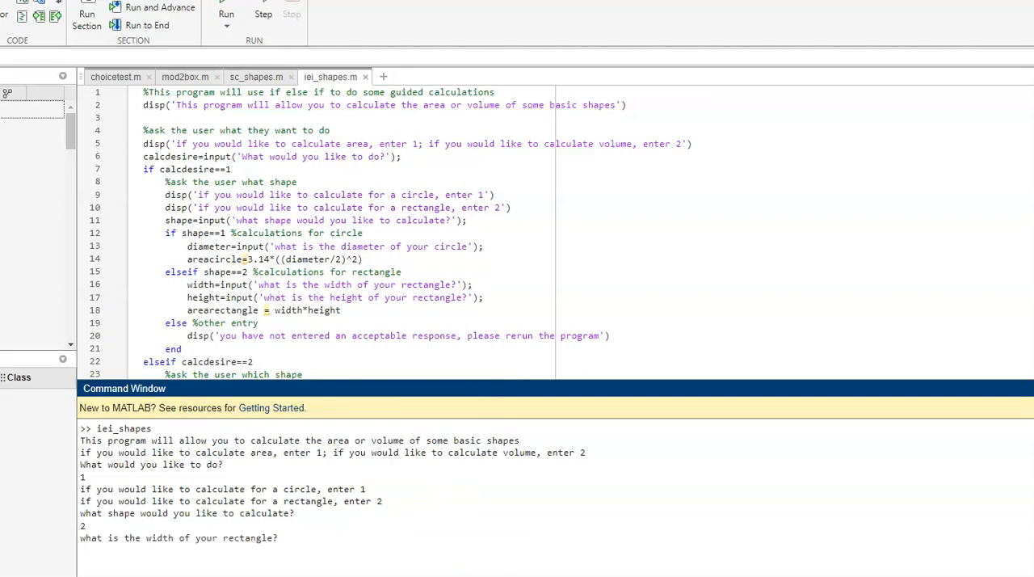
pyautogui.write('10')
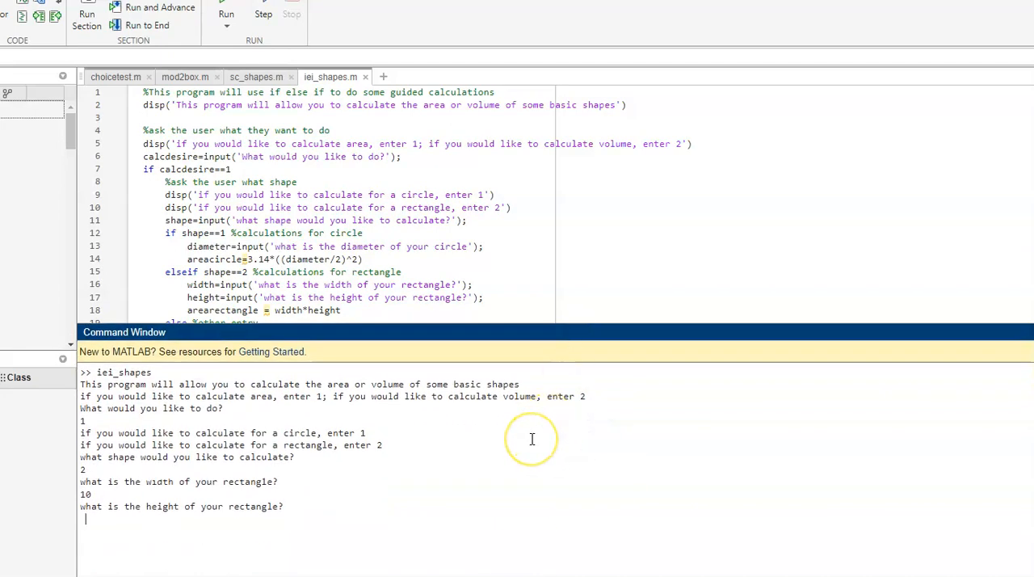
pyautogui.write('4')
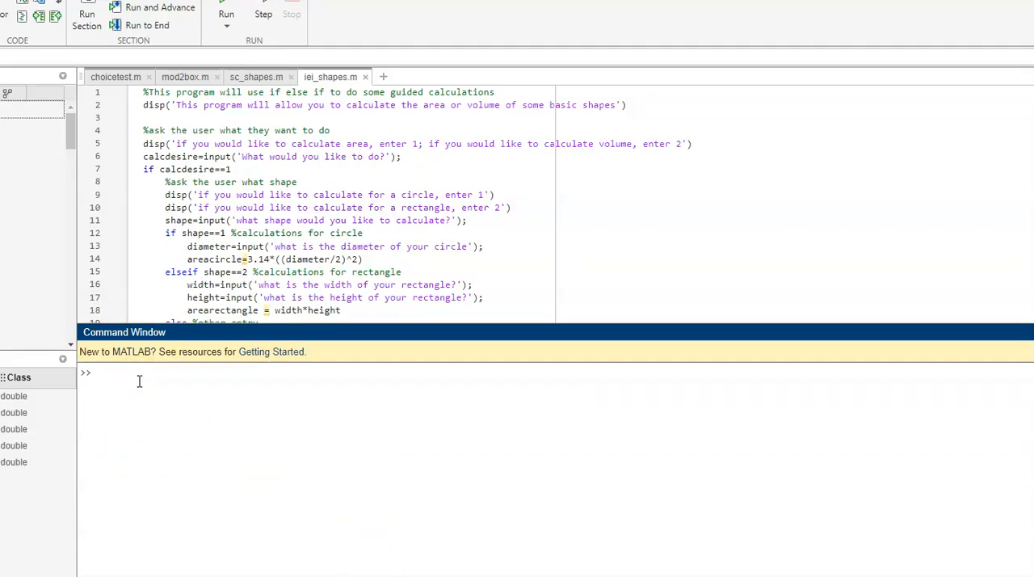
# Run iei_shapes again for a box volume, entering length 10 and then 3
pyautogui.write('iei_shapes')
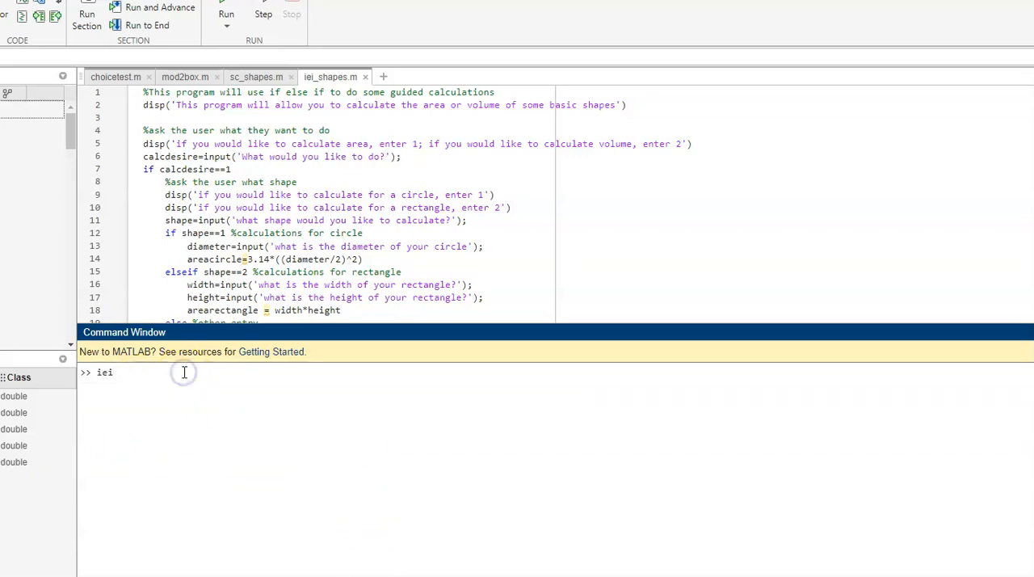
pyautogui.write('_shapes')
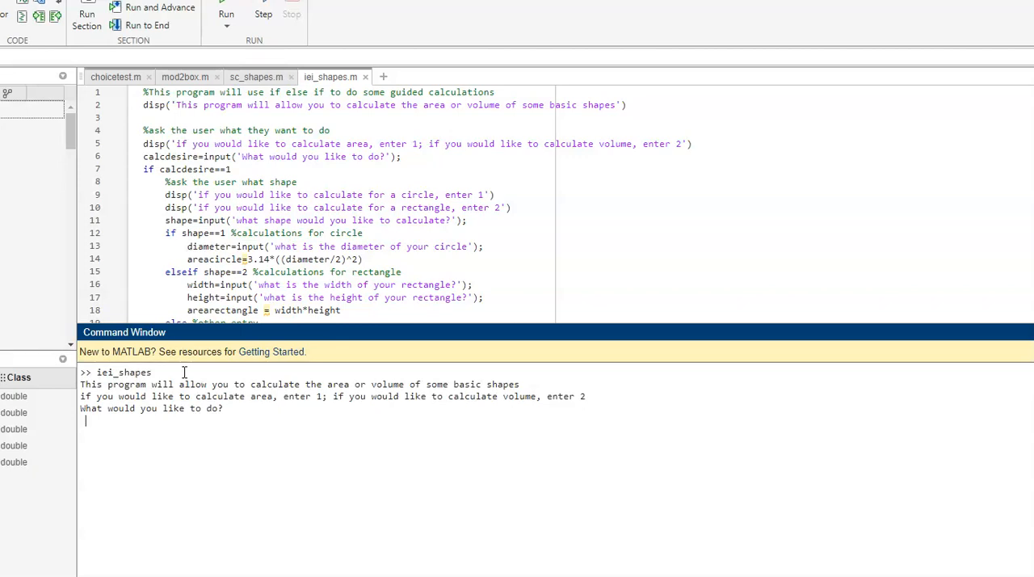
pyautogui.write('2')
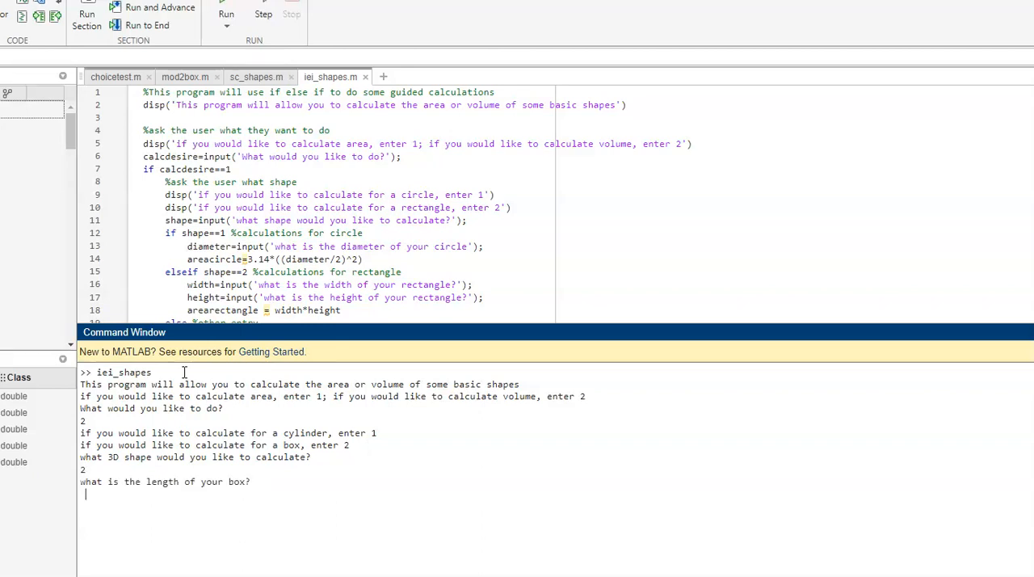
pyautogui.write('10')
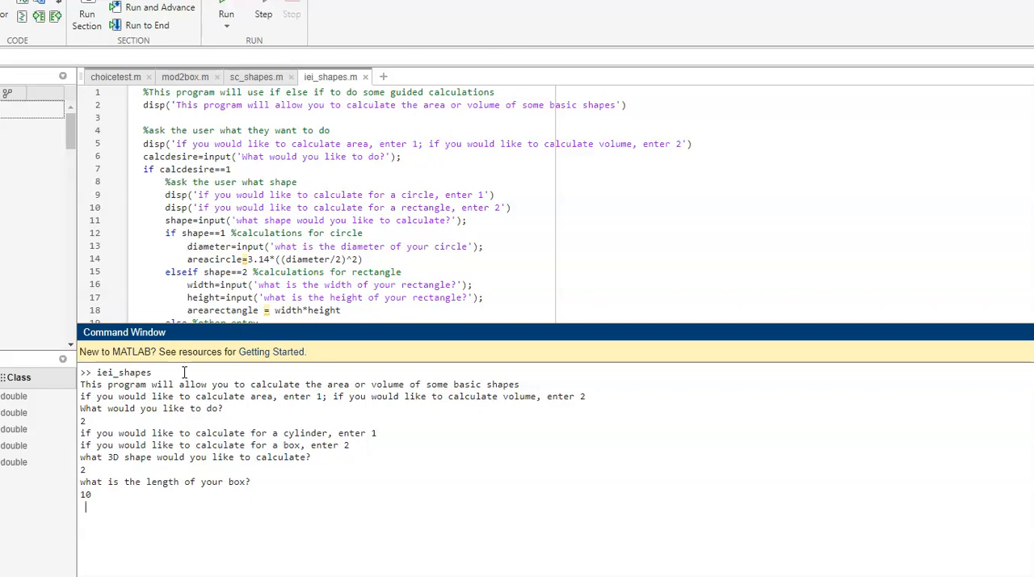
pyautogui.write('3')
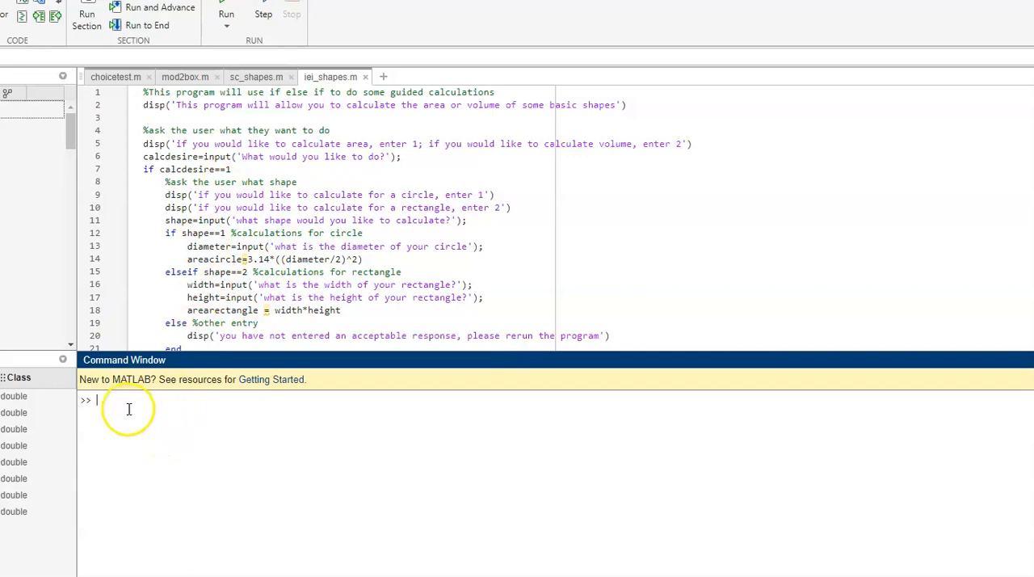
# Run iei_shapes and give choice 4 to display the unacceptable-response message
pyautogui.write('iei_shapes')
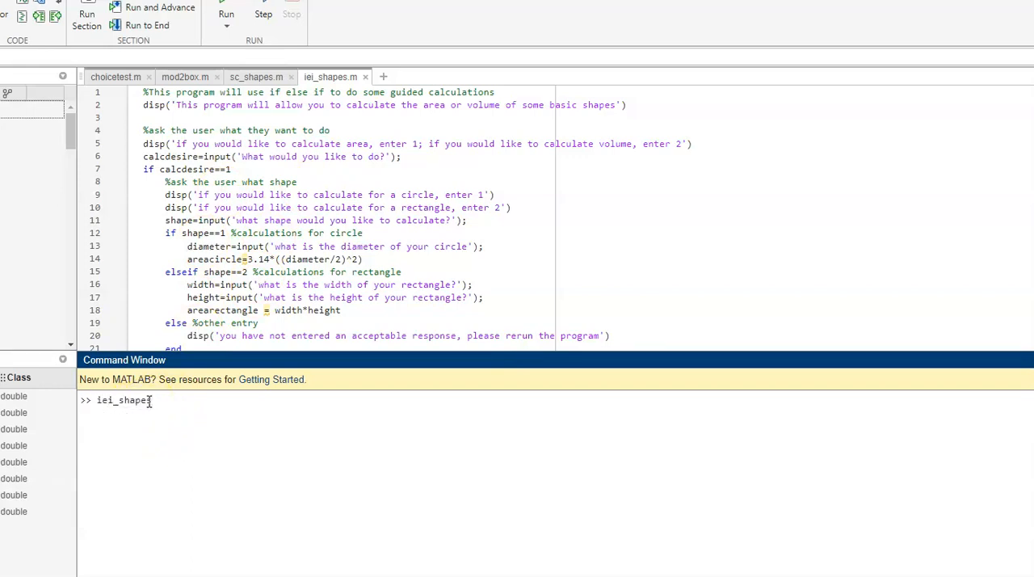
pyautogui.press('enter')
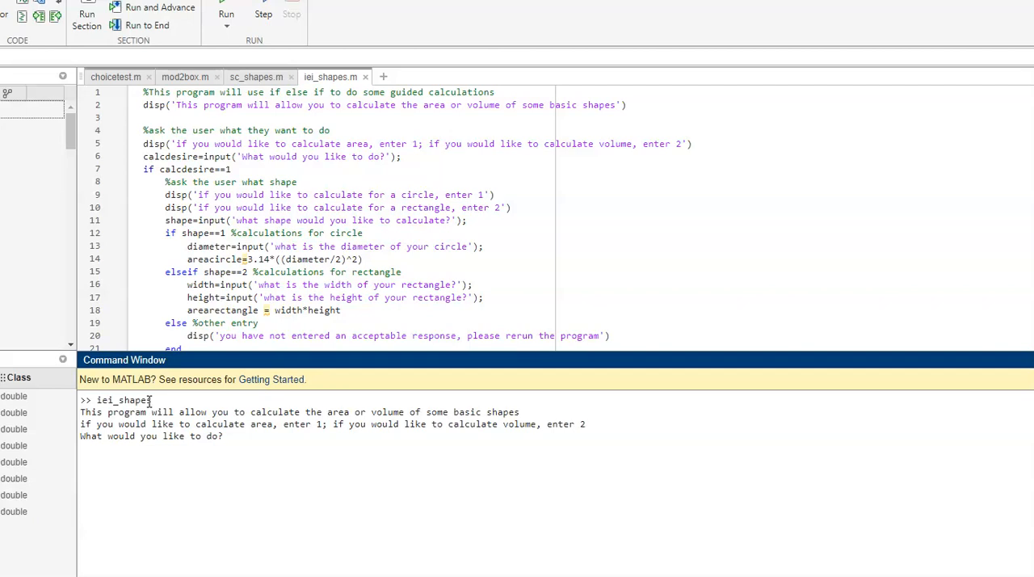
pyautogui.write('4')
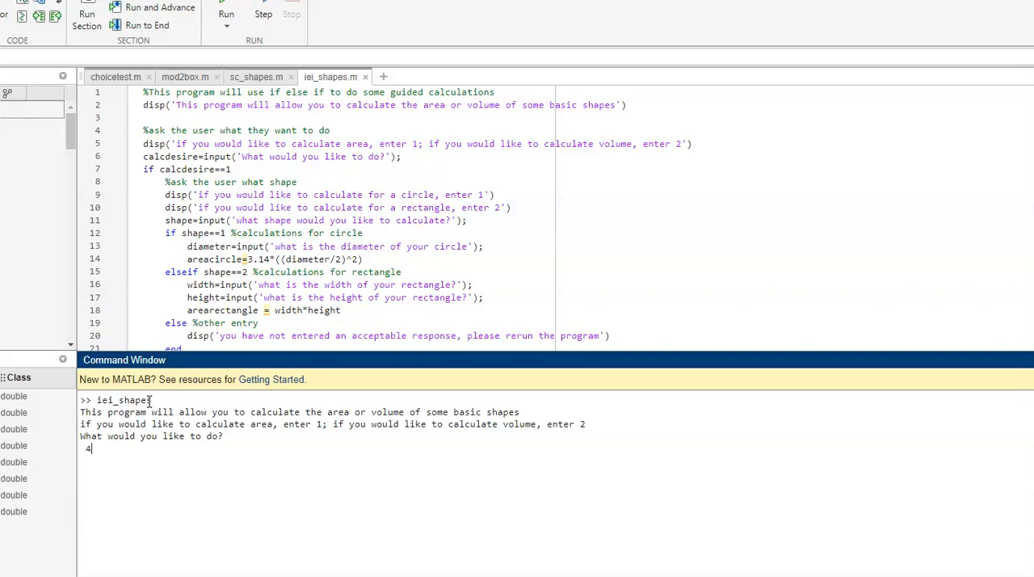
pyautogui.press('enter')
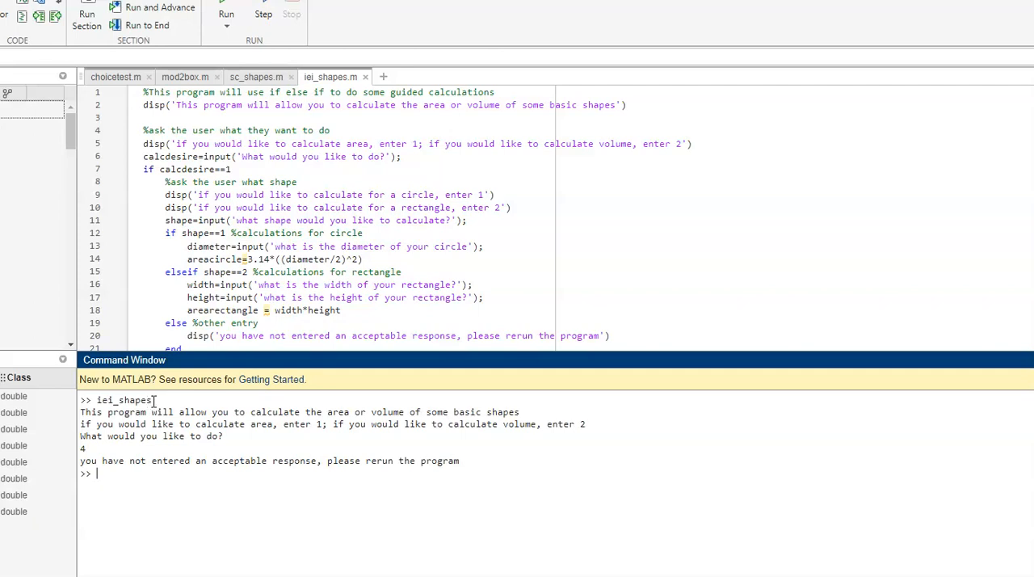
# Scroll iei_shapes.m down to lines 22–42, showing the volume branches and final else
pyautogui.scroll(-3)
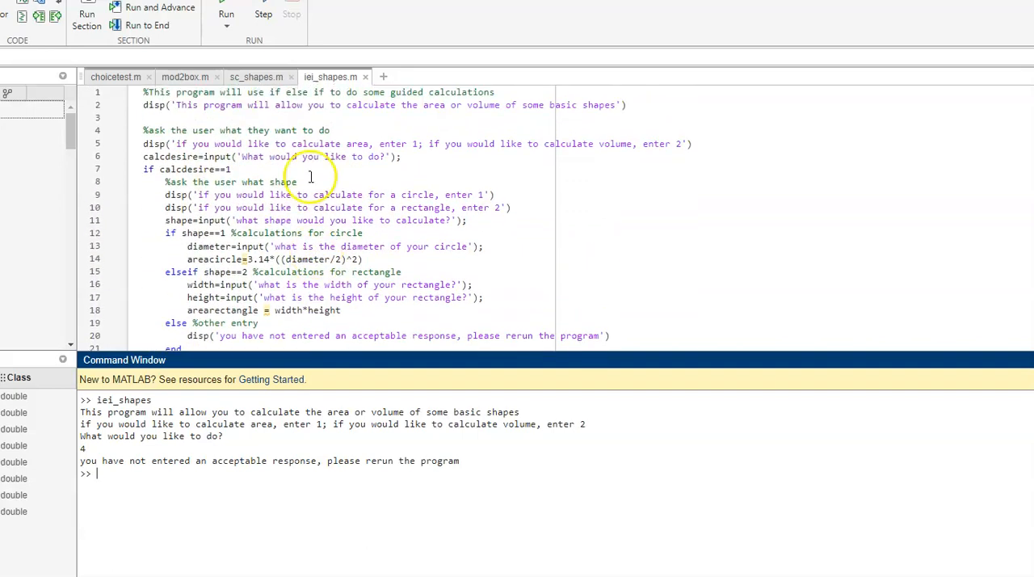
pyautogui.scroll(-3)
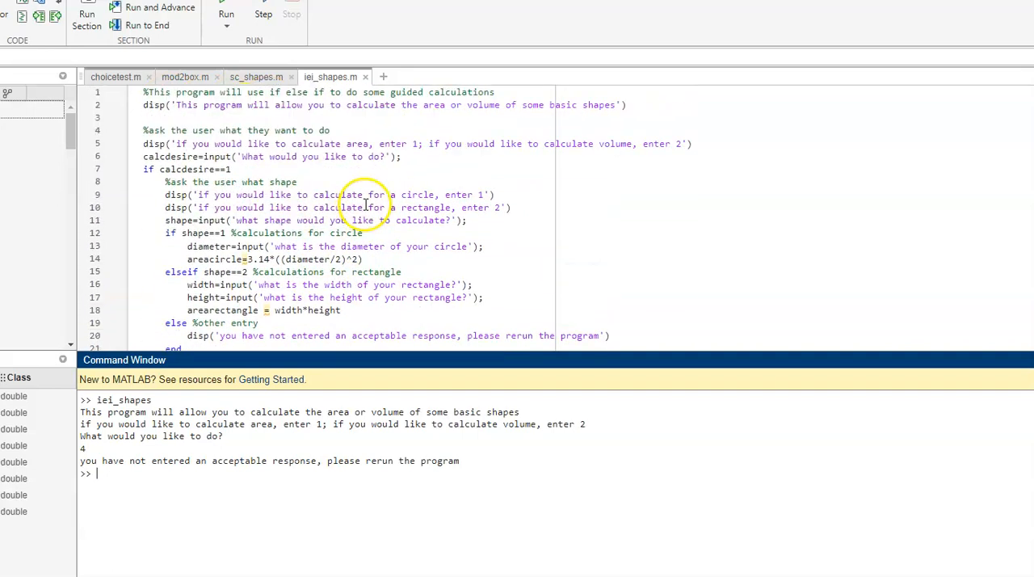
pyautogui.scroll(-3)
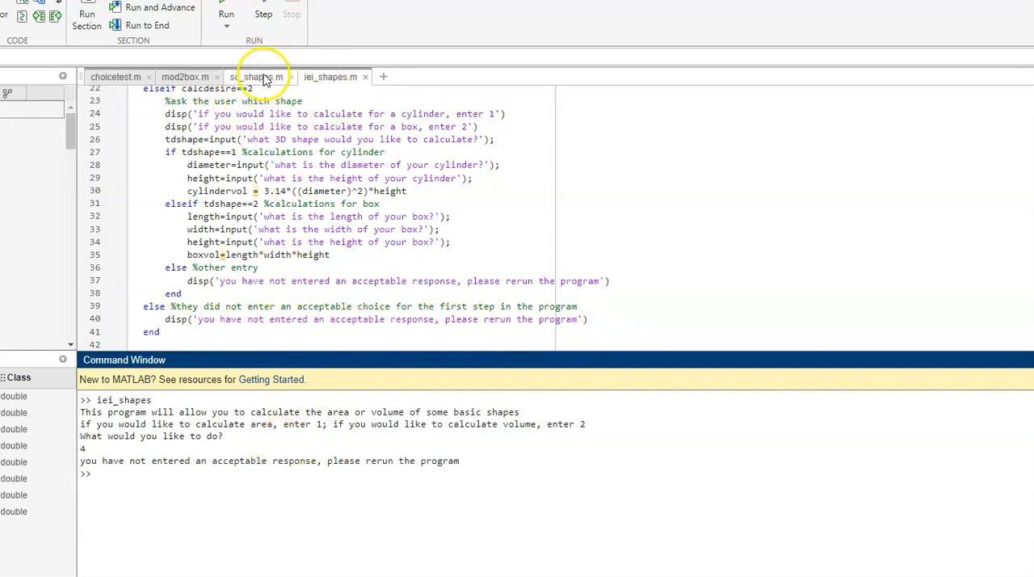
# Switch to sc_shapes.m and scroll through its switch calcdesire case branches
pyautogui.click(256, 76)
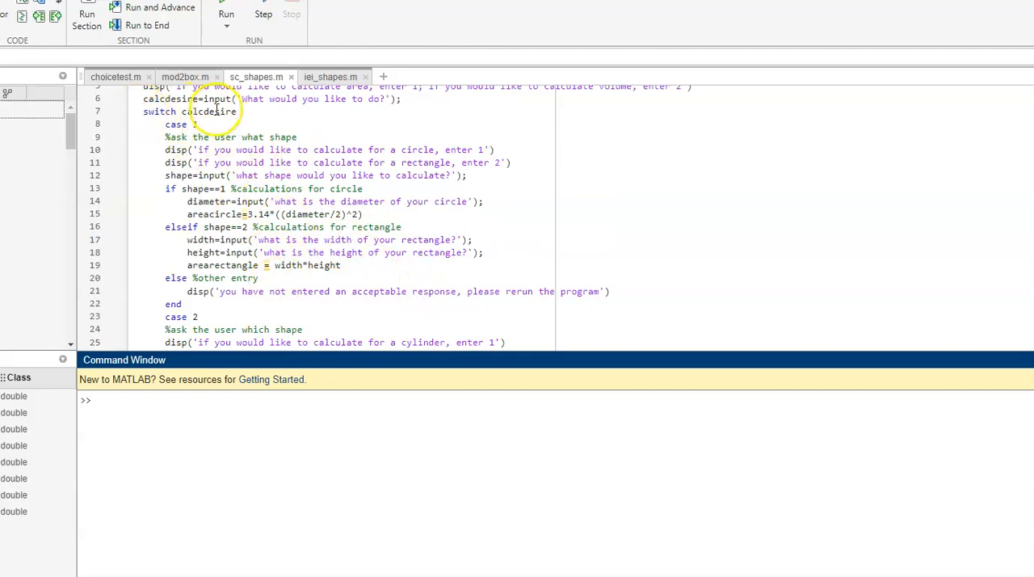
pyautogui.scroll(-3)
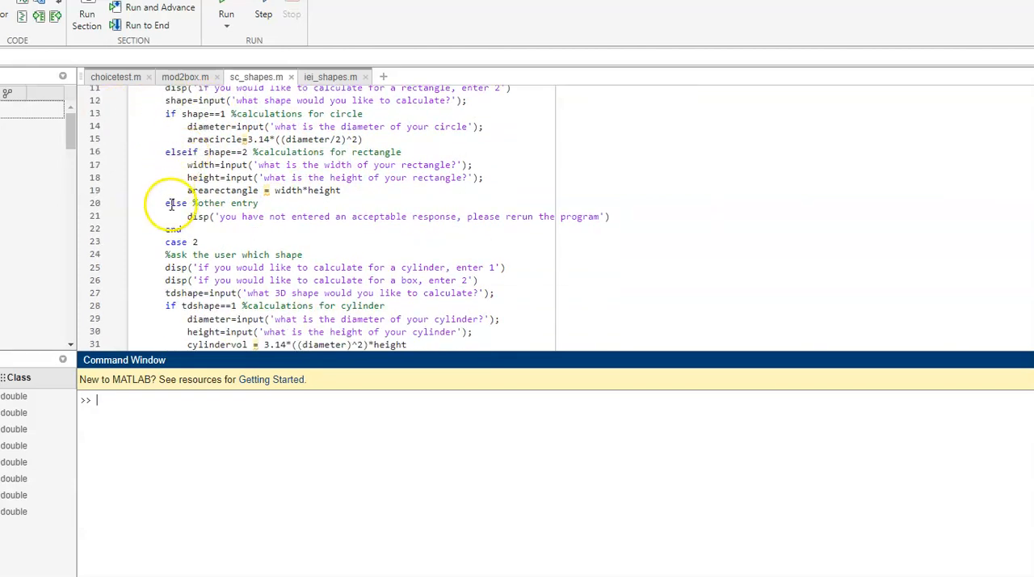
pyautogui.scroll(-3)
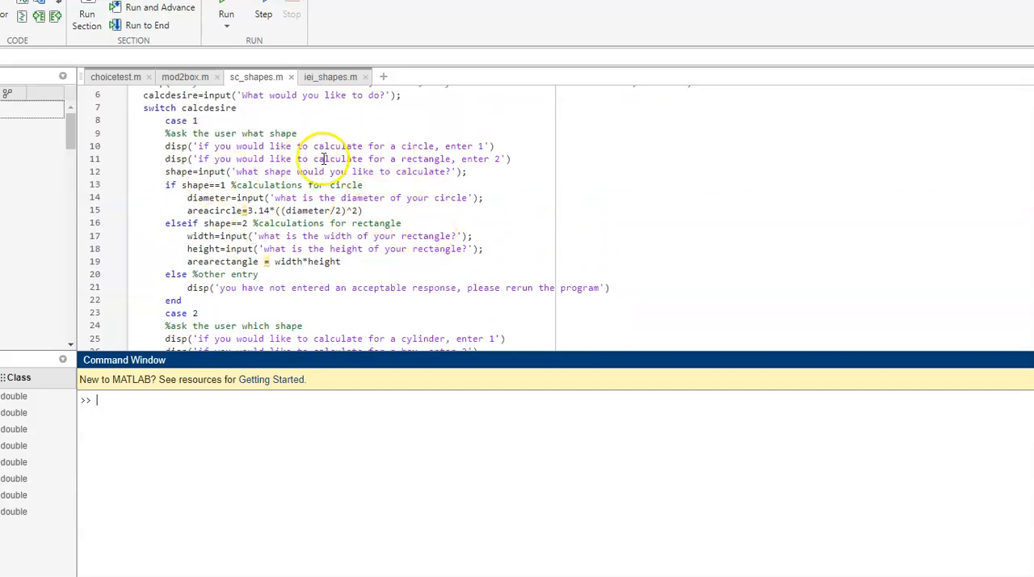
pyautogui.scroll(-3)
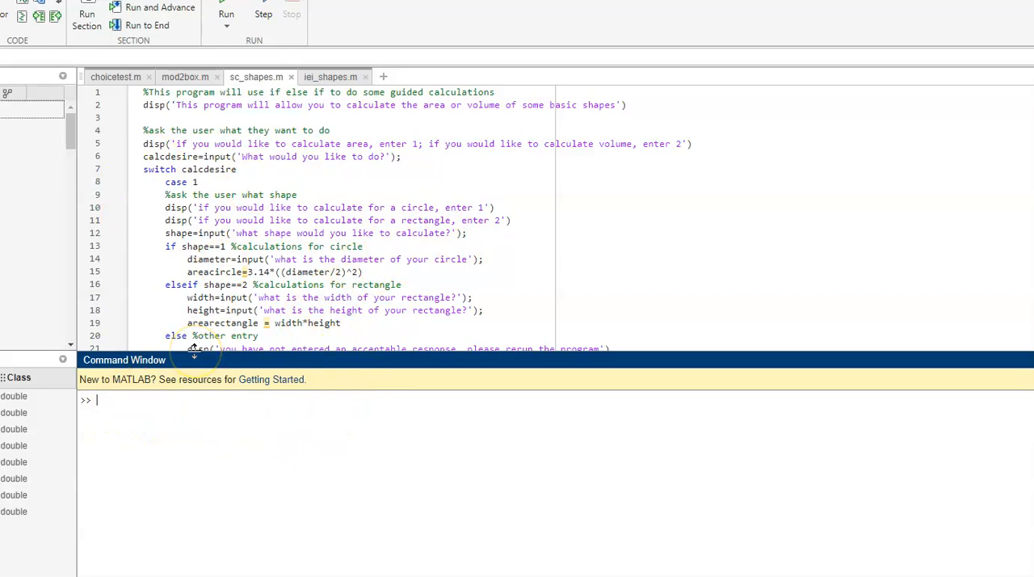
# Run sc_shapes with choices 1 and 1 and diameter 3, giving circle area 7.0650
pyautogui.write('sc_shapes')
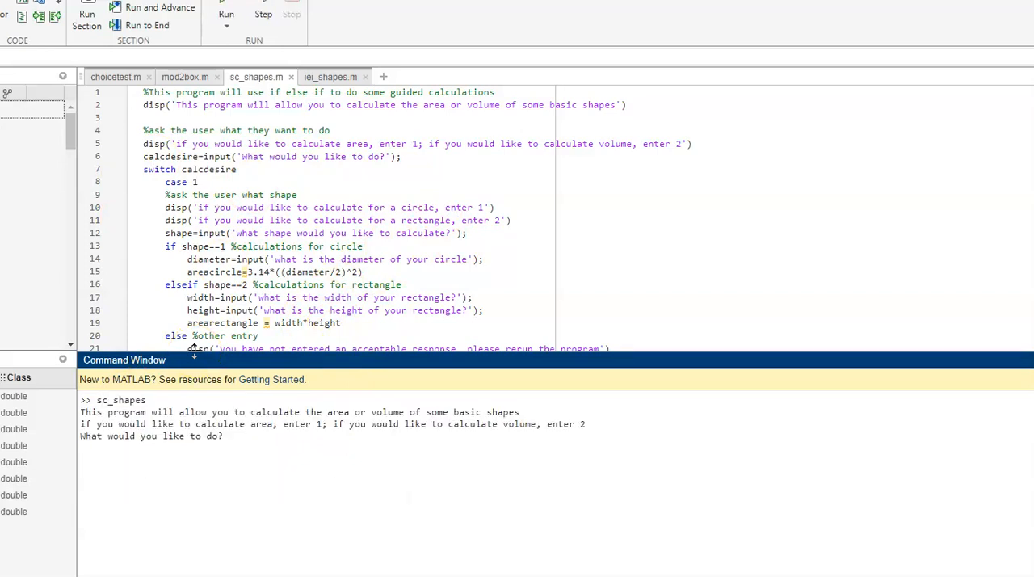
pyautogui.write('1')
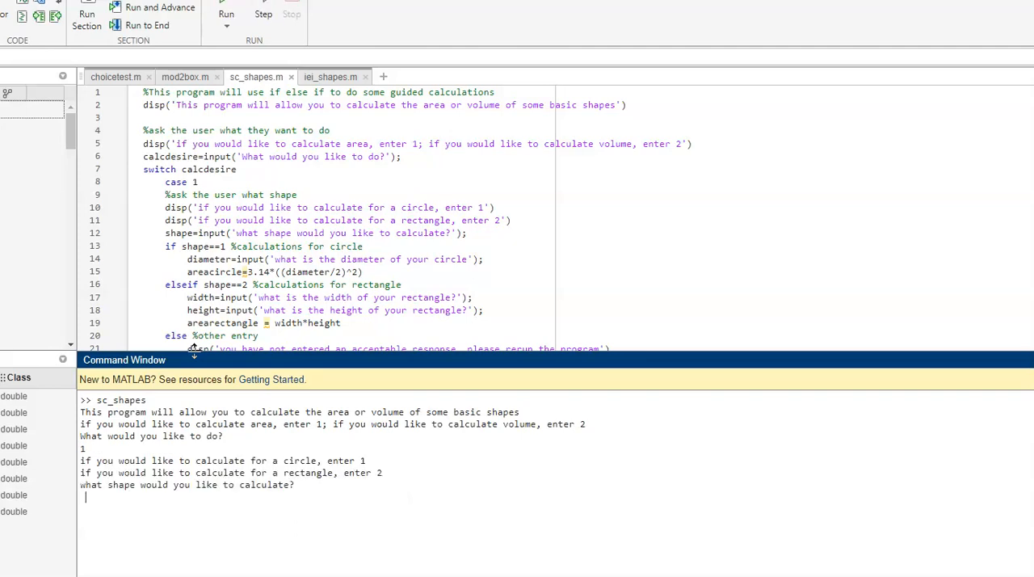
pyautogui.write('1')
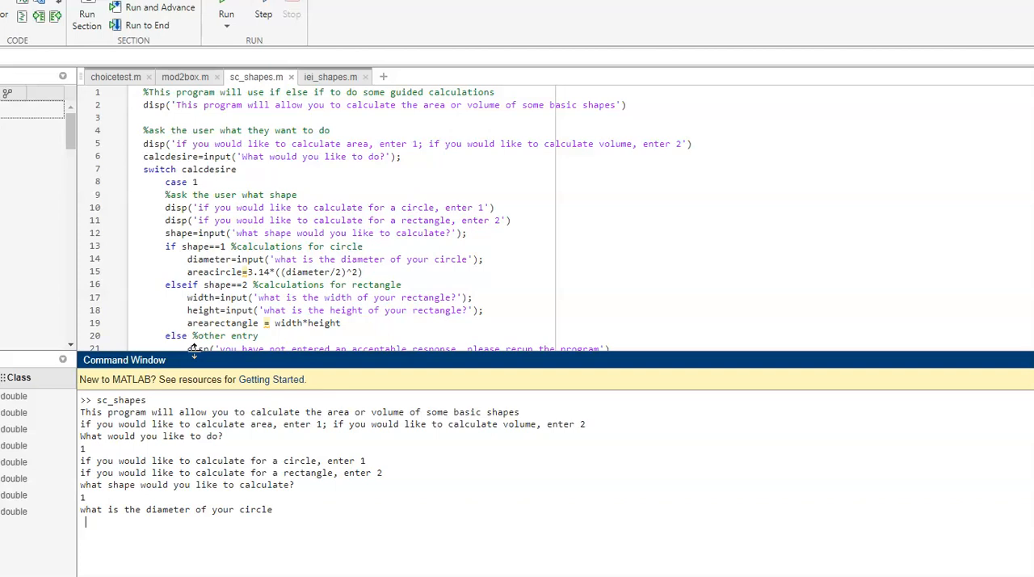
pyautogui.write('3')
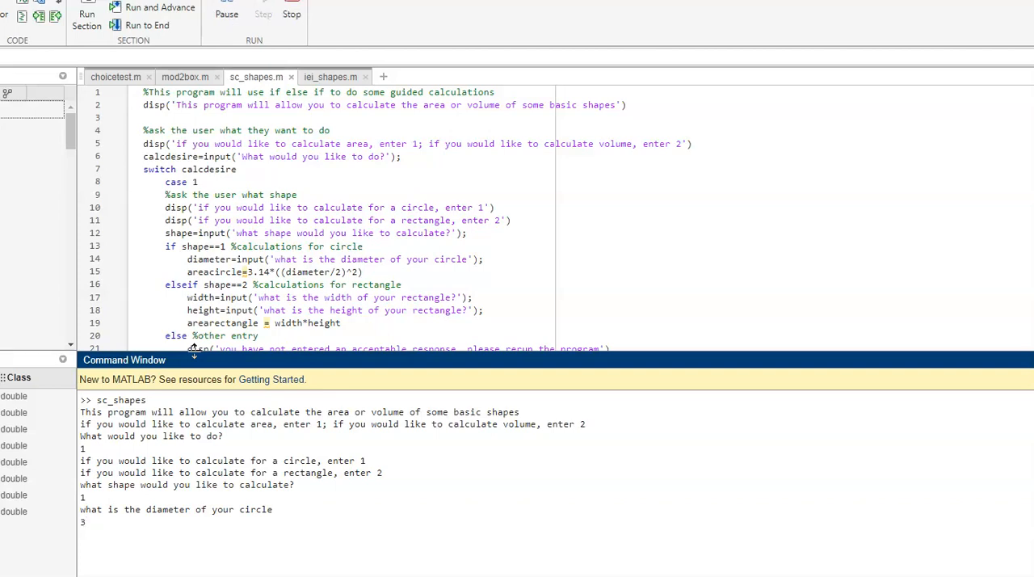
pyautogui.press('enter')
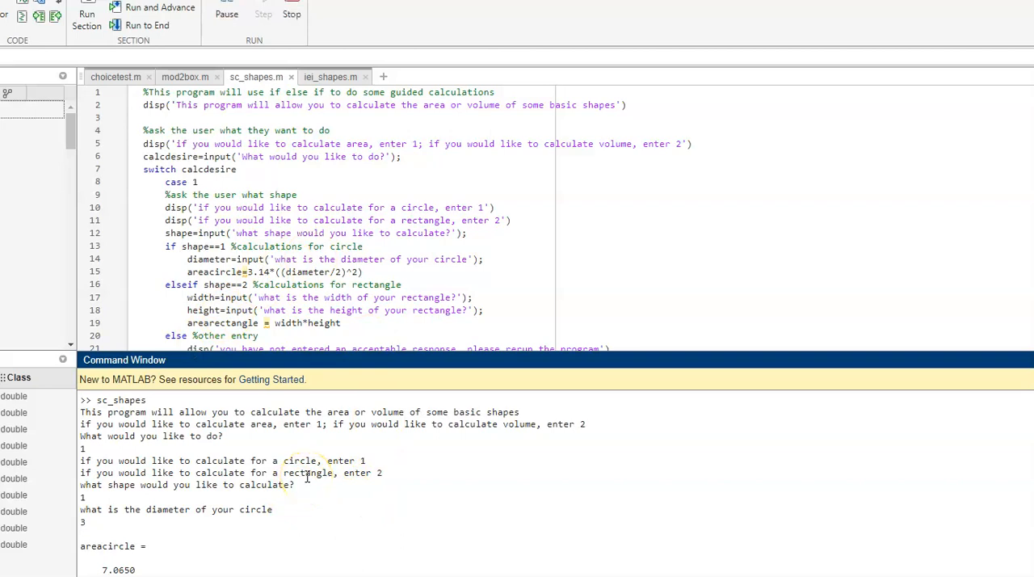
pyautogui.write('s')
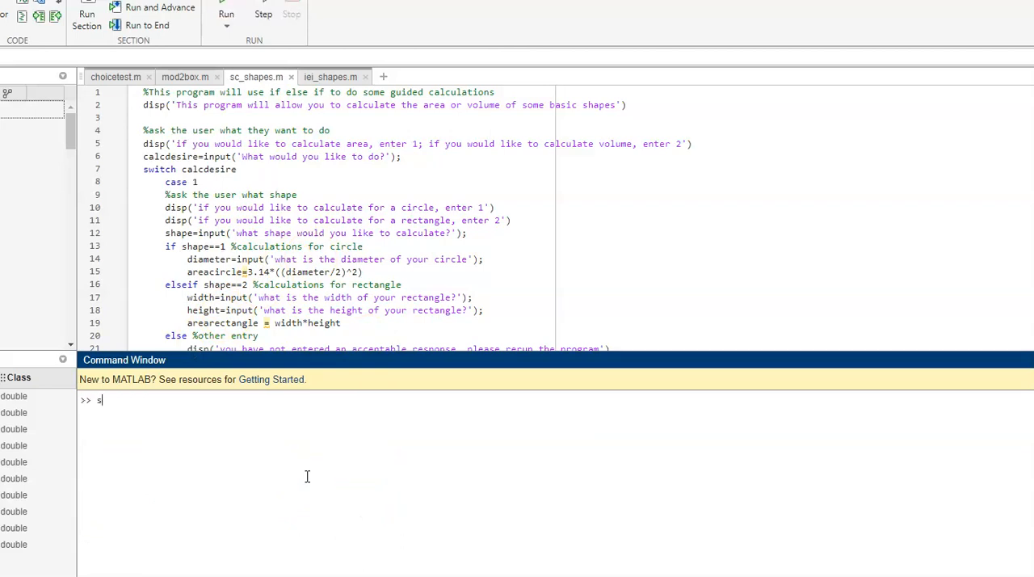
# Run sc_shapes with invalid choice 5 to show its error, then return to iei_shapes.m
pyautogui.write('c_shapes')
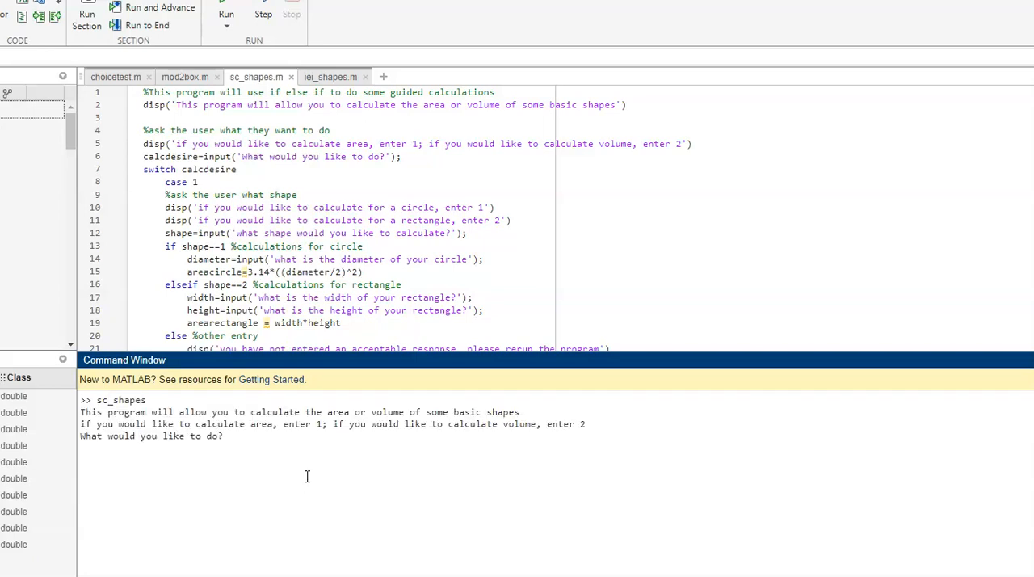
pyautogui.write('5')
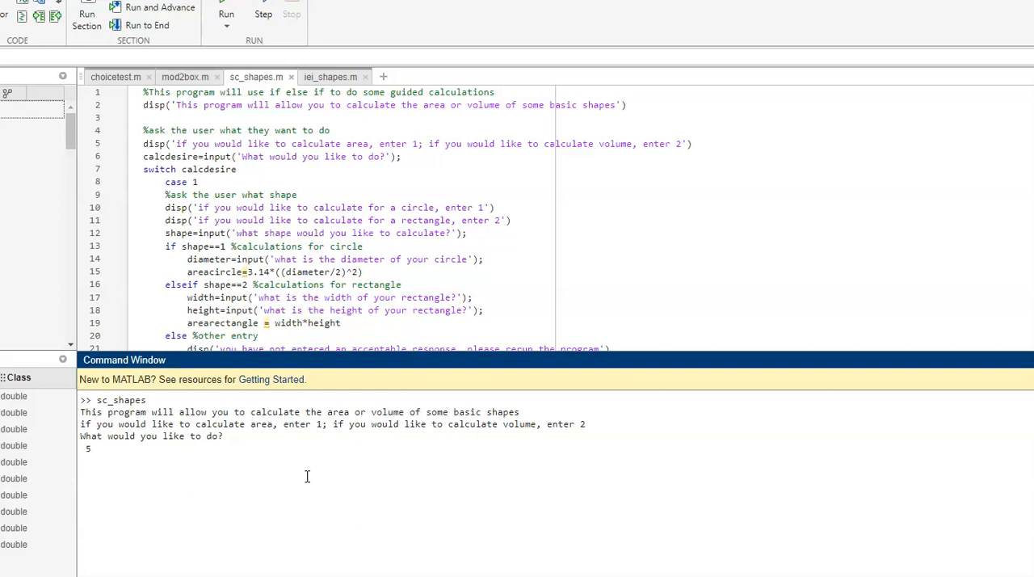
pyautogui.press('enter')
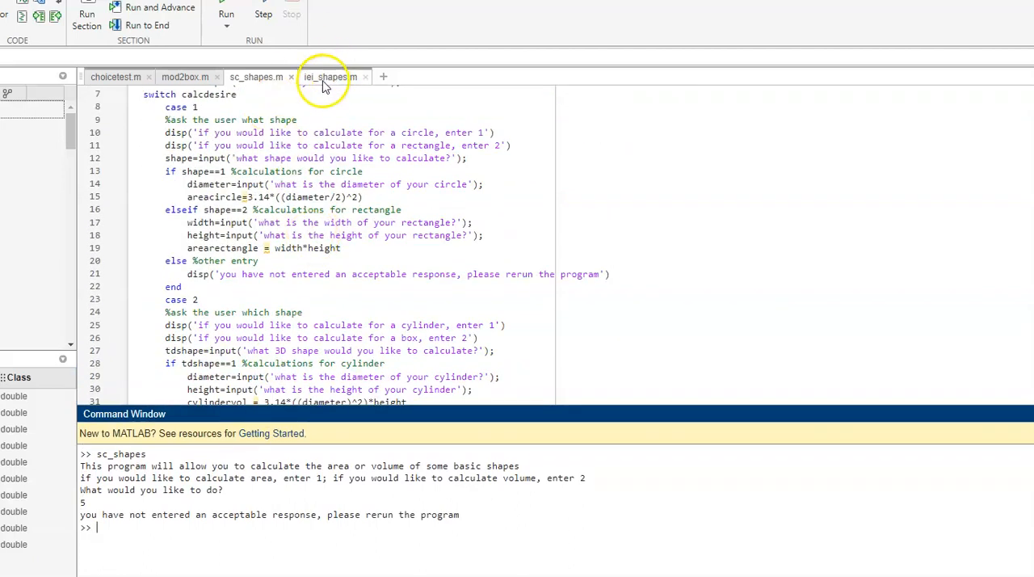
pyautogui.click(329, 76)
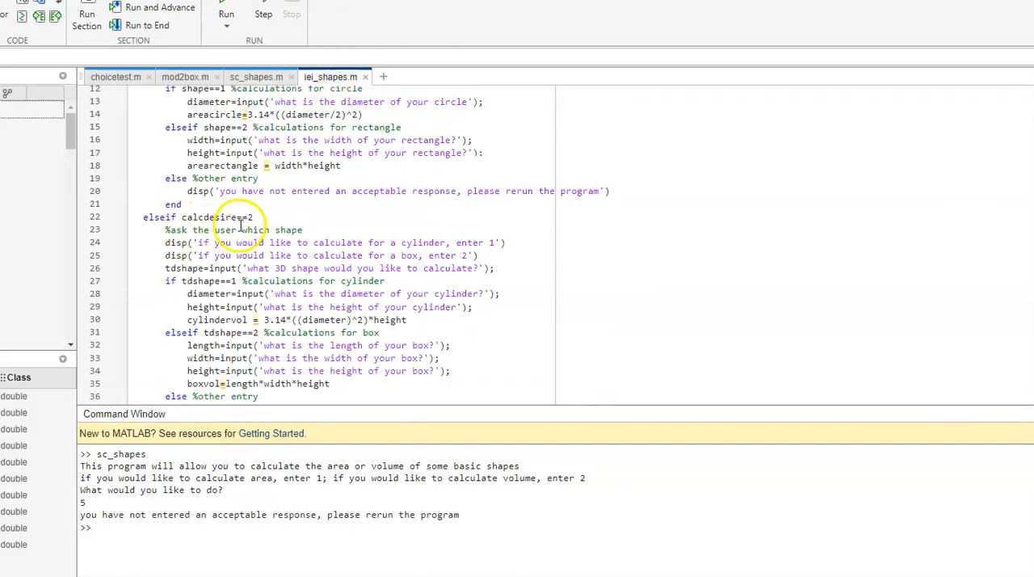